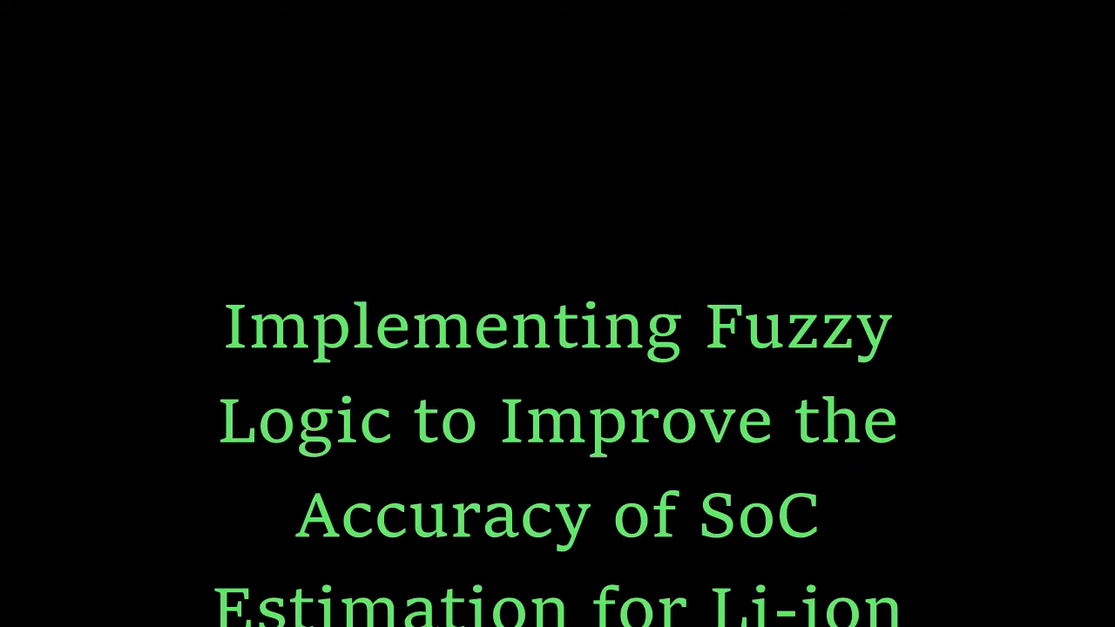
scroll(down, 3)
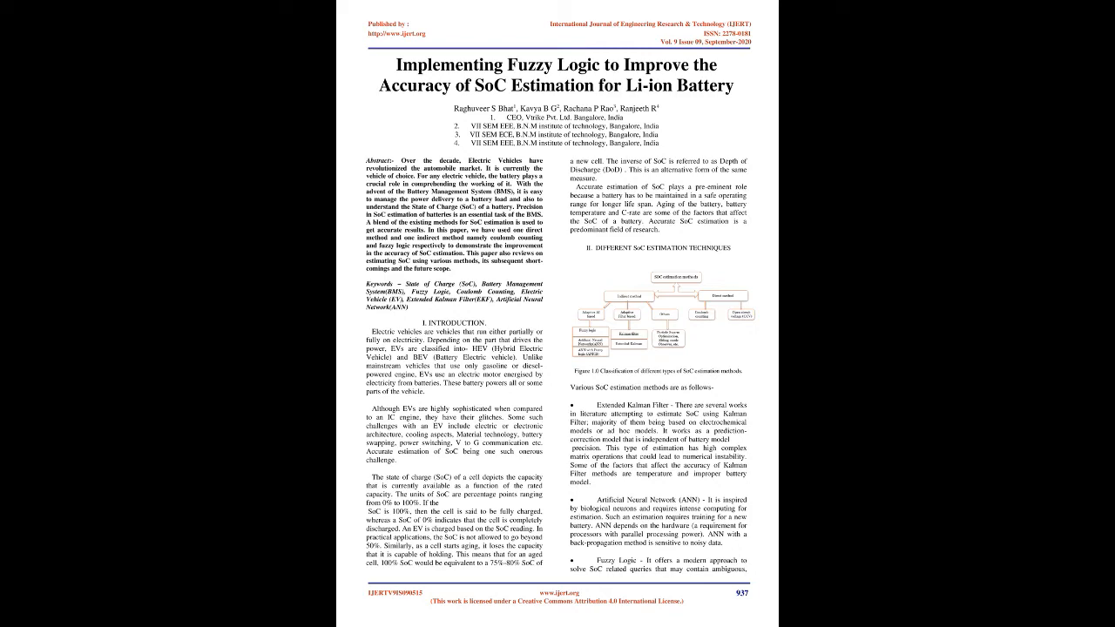
scroll(down, 3)
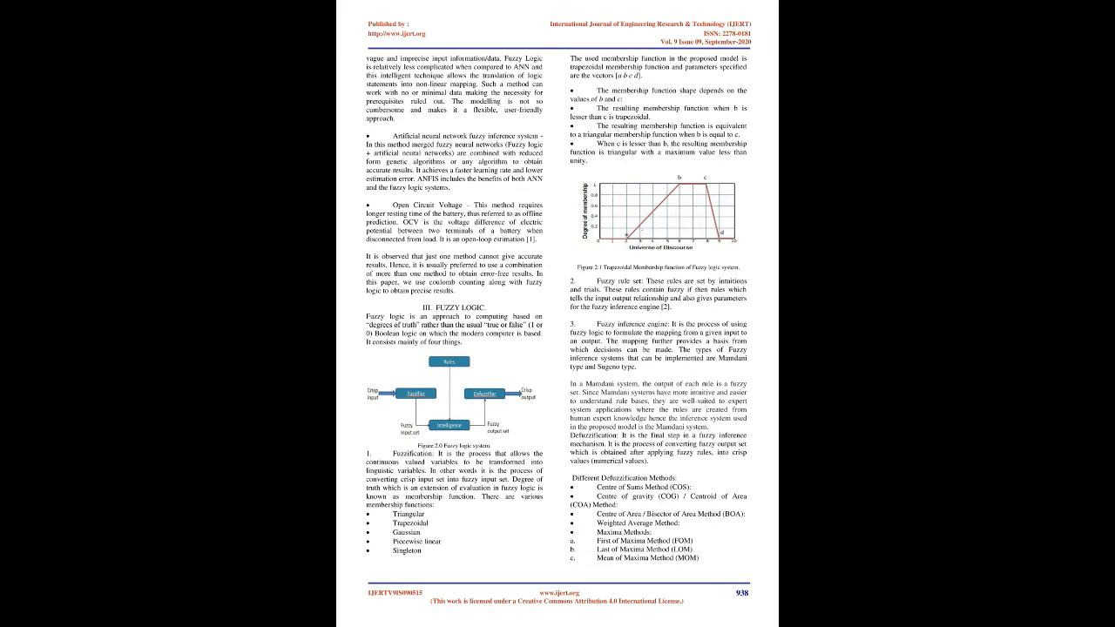
scroll(down, 3)
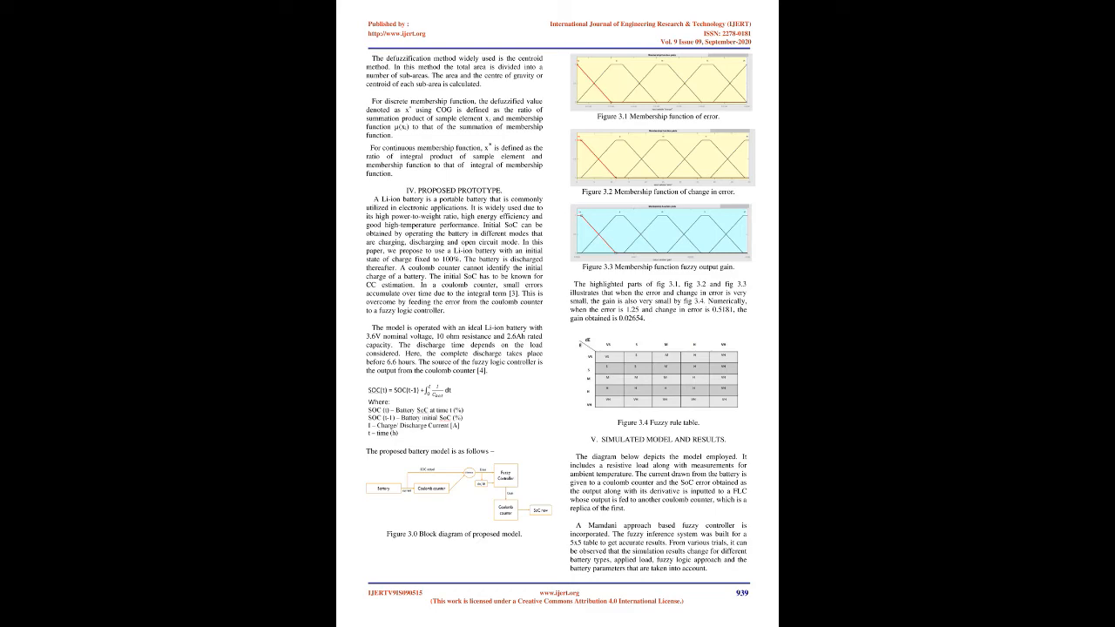
scroll(down, 3)
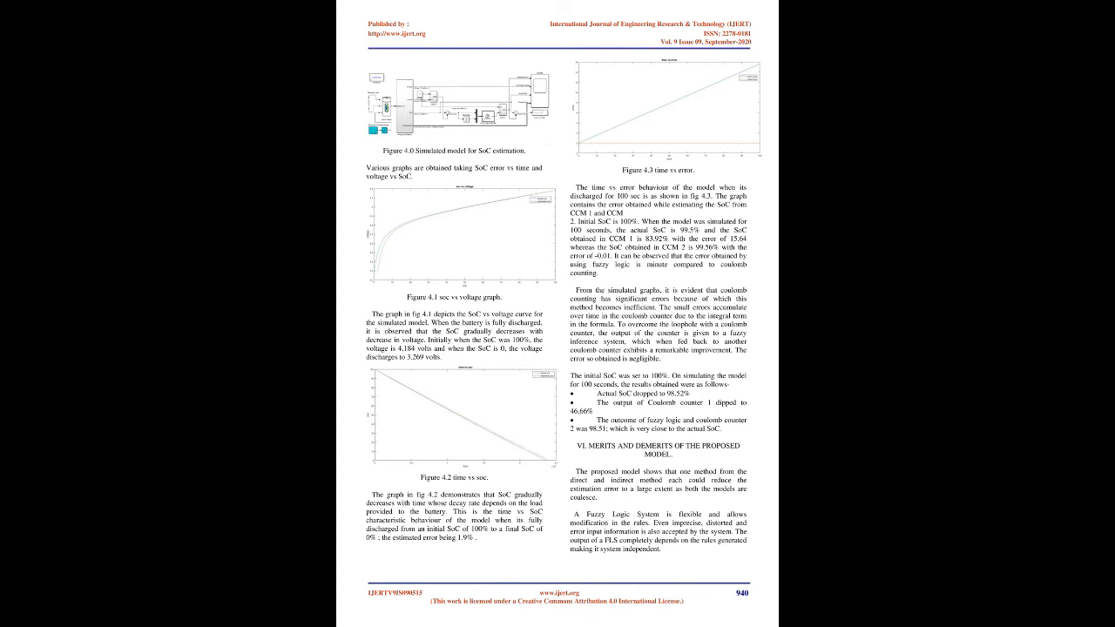
scroll(down, 3)
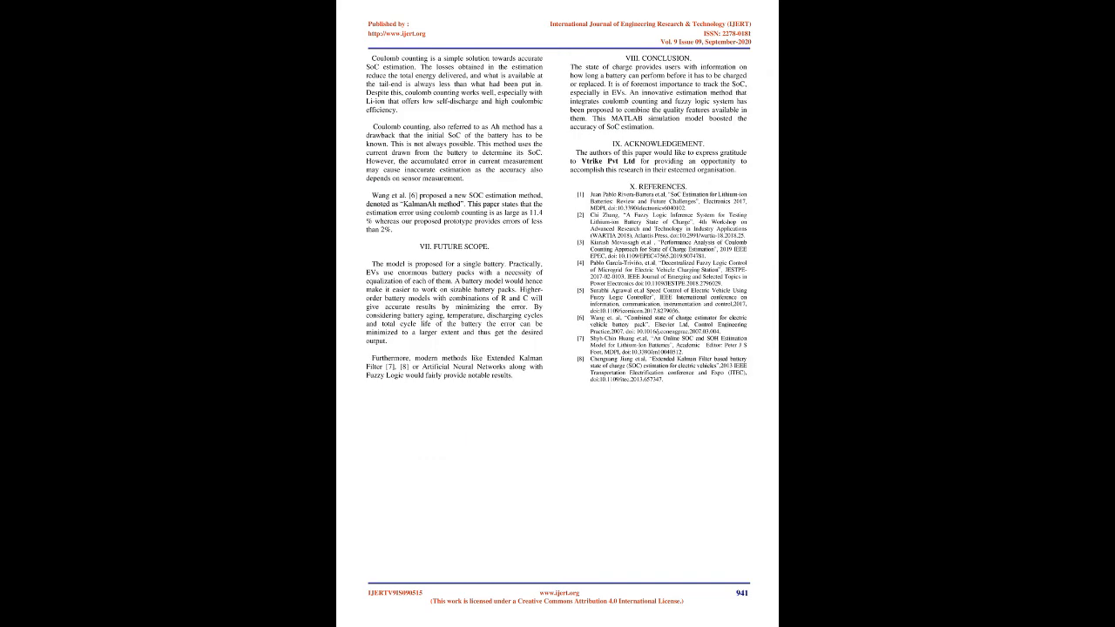